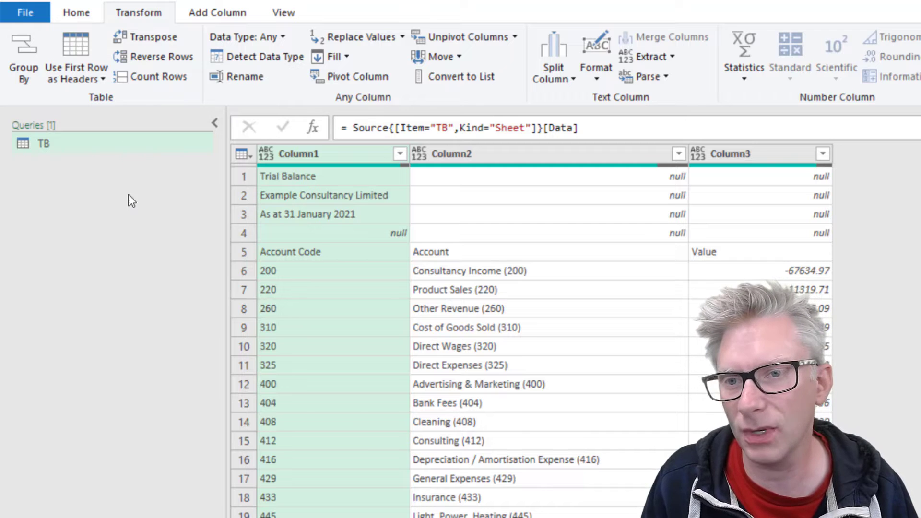
# Review the query's full M code in the Advanced Editor and select the TB_Sheet step name.
pyautogui.click(324, 215)
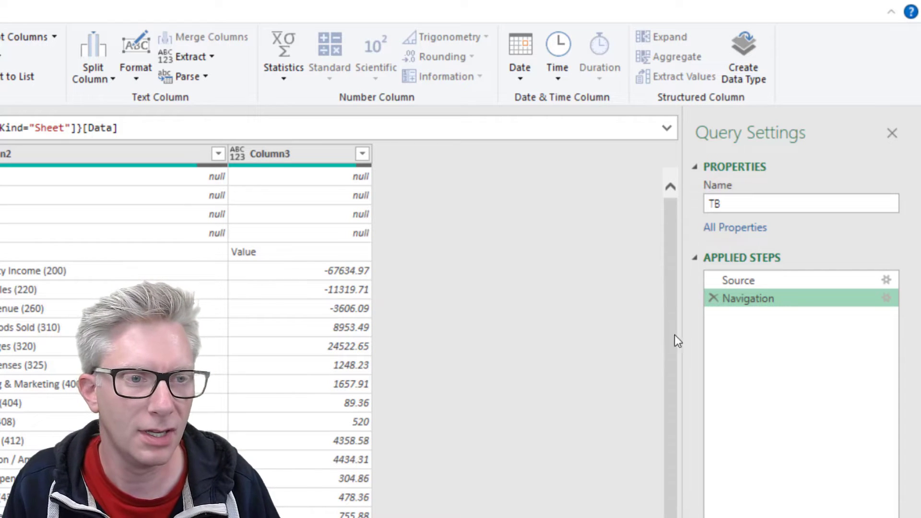
pyautogui.moveTo(753, 303)
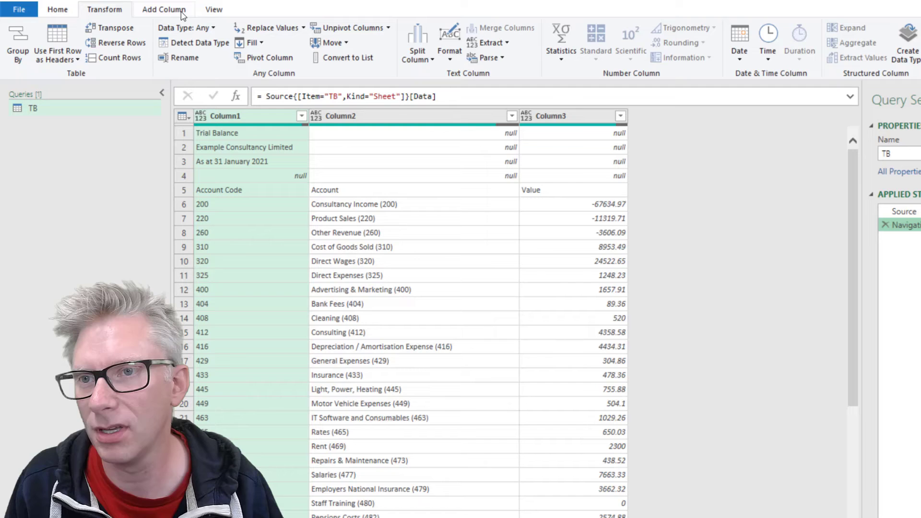
pyautogui.click(214, 9)
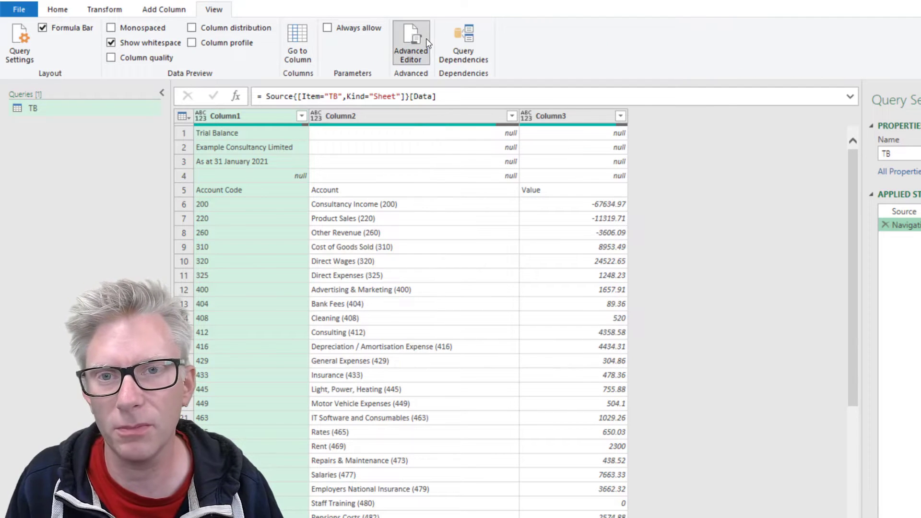
pyautogui.click(411, 34)
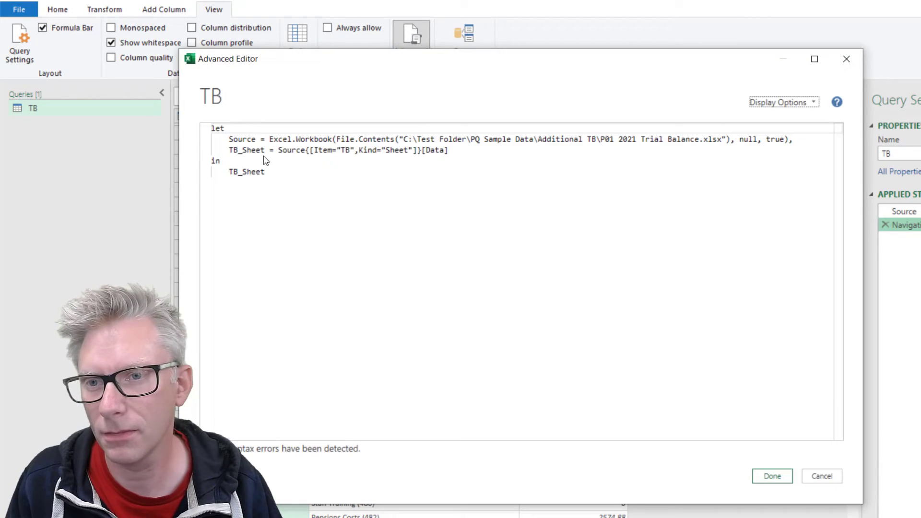
pyautogui.doubleClick(248, 150)
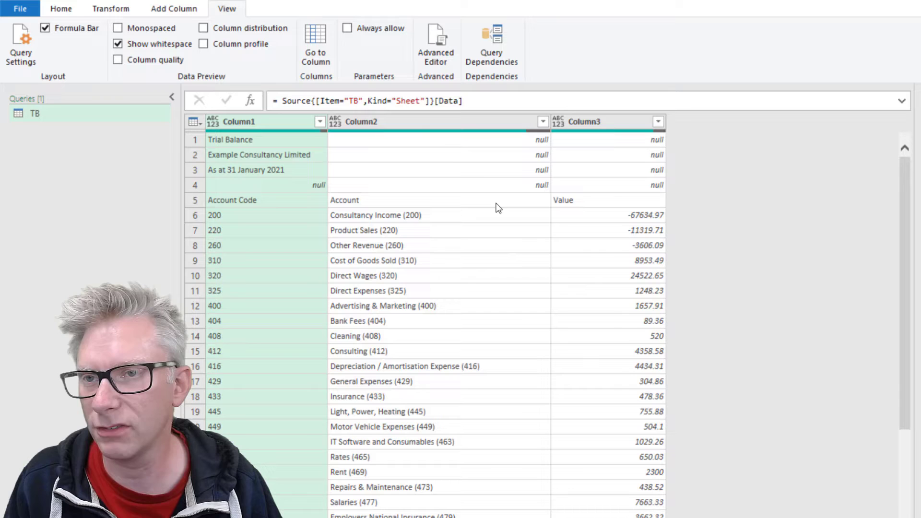
# Create custom column 'Month end date' with formula #"TB_Sheet"[Column1]{2}.
pyautogui.click(173, 8)
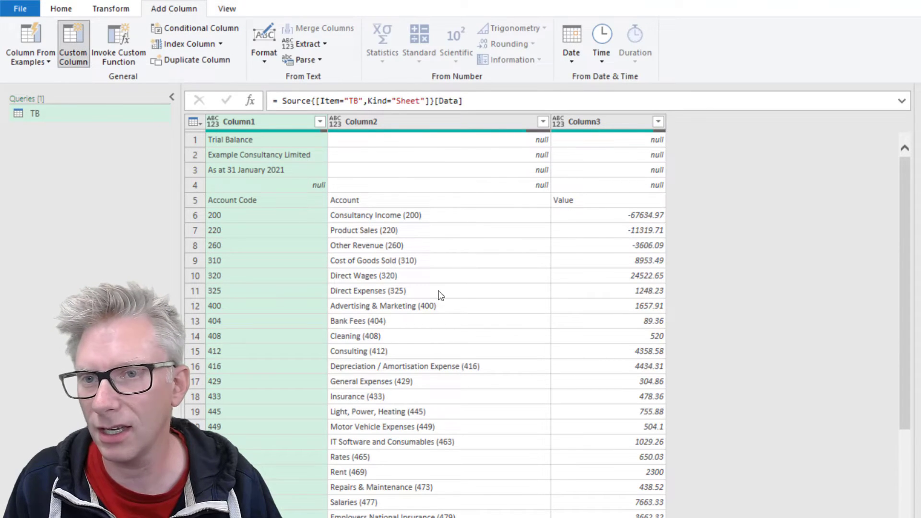
pyautogui.click(73, 43)
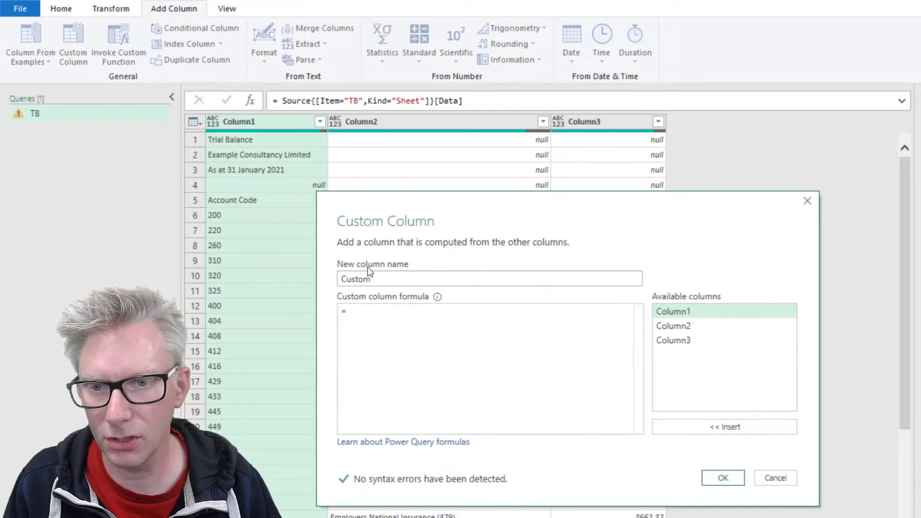
pyautogui.write('Month end date')
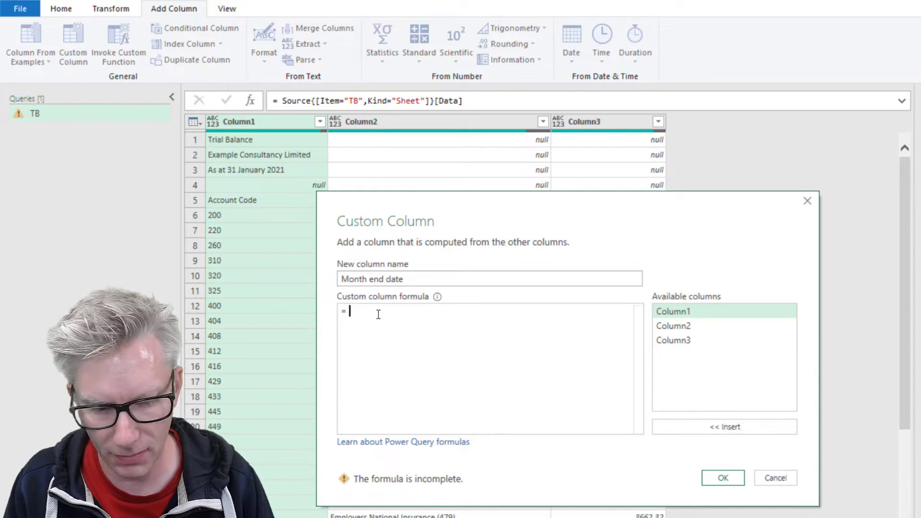
pyautogui.write('#"')
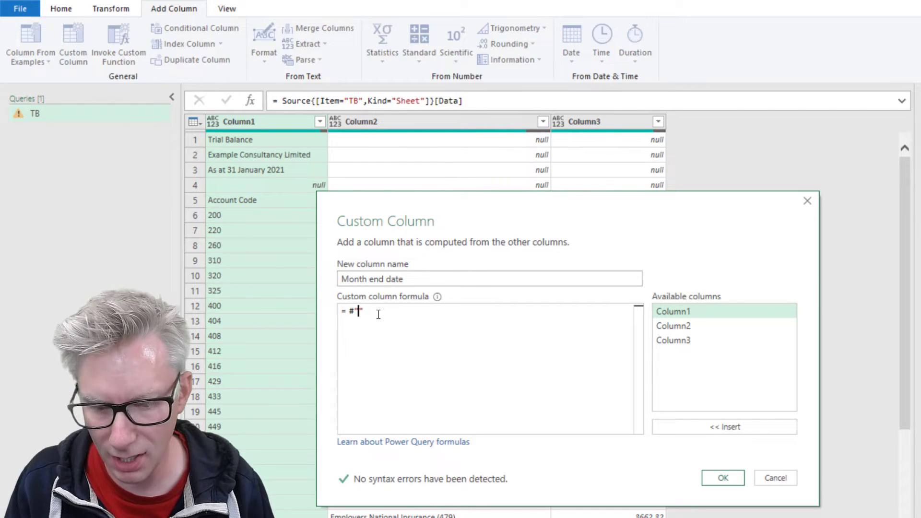
pyautogui.write('"TB_Sheet"')
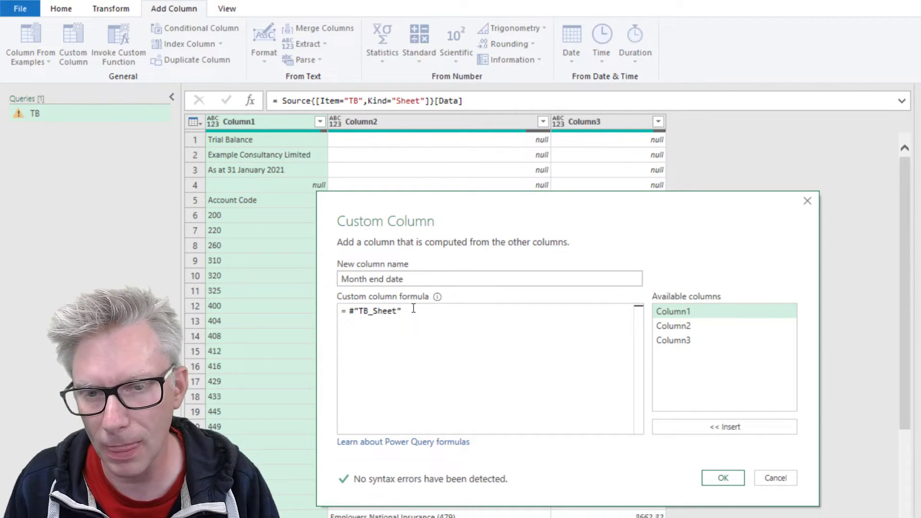
pyautogui.write('[')
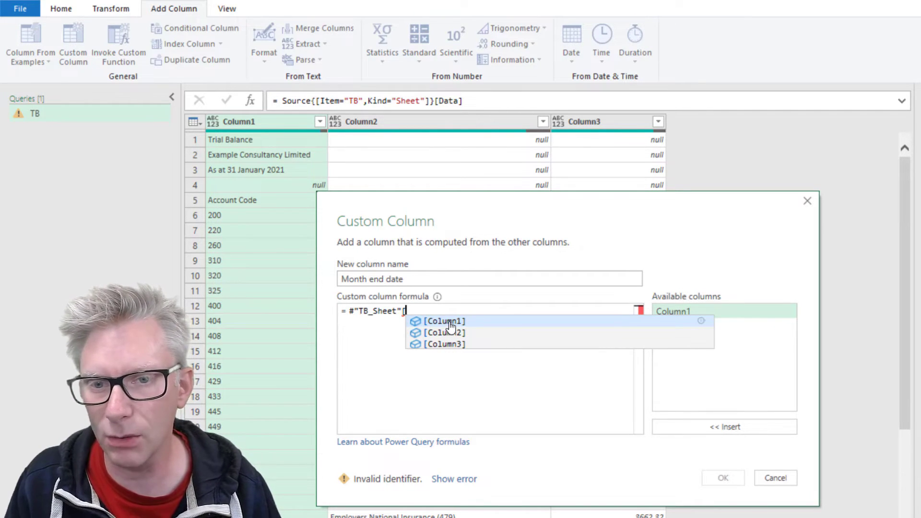
pyautogui.click(445, 320)
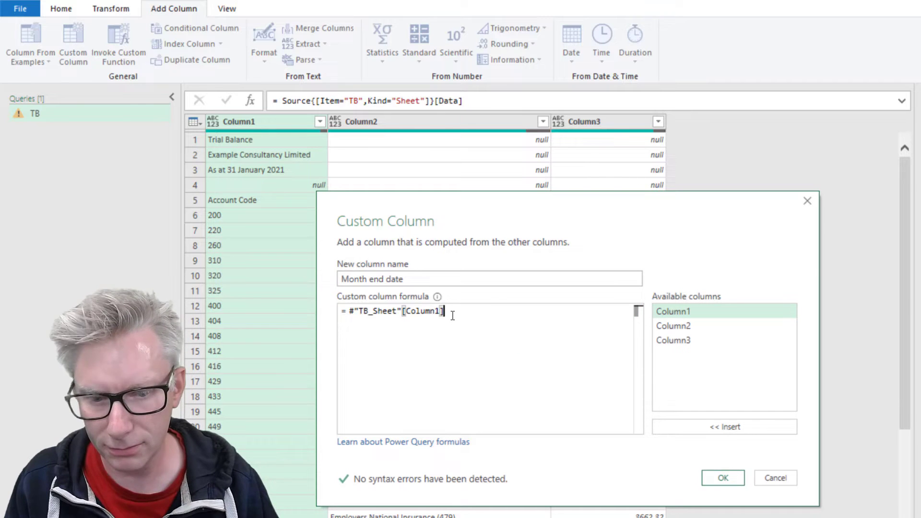
pyautogui.write('{')
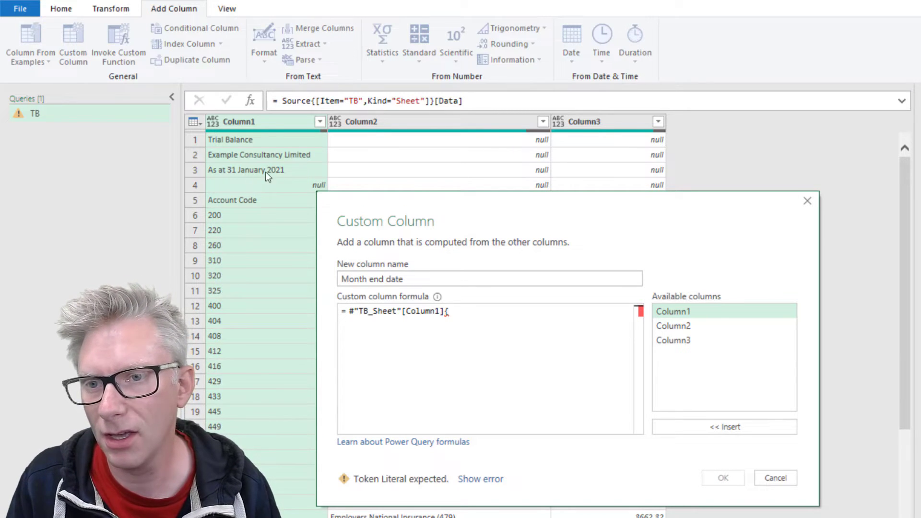
pyautogui.moveTo(232, 173)
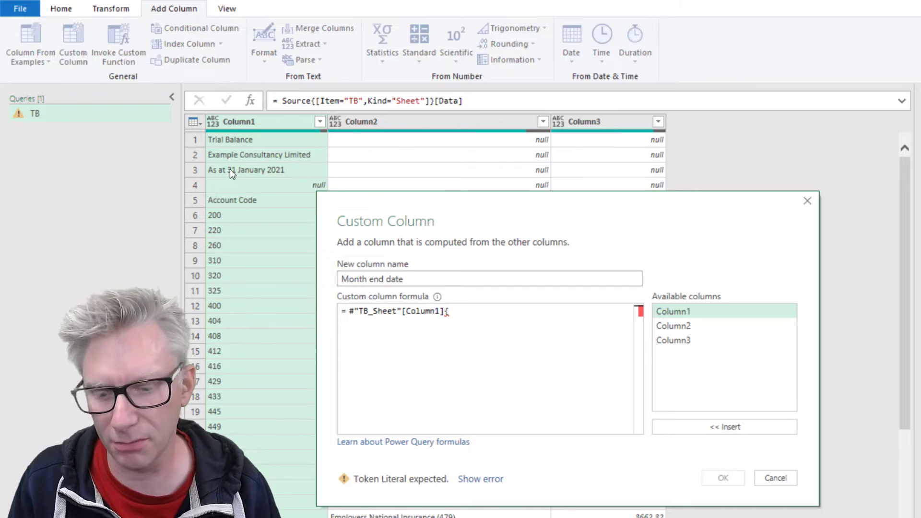
pyautogui.write('2')
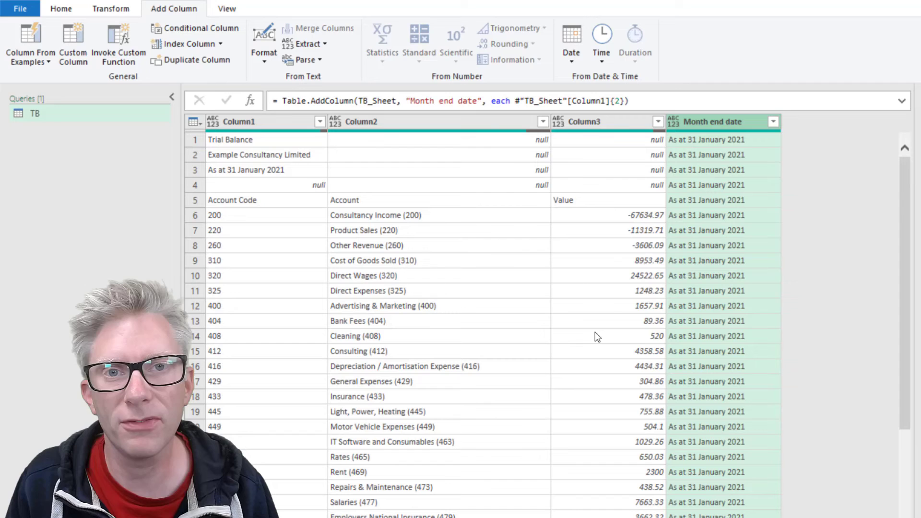
pyautogui.moveTo(669, 279)
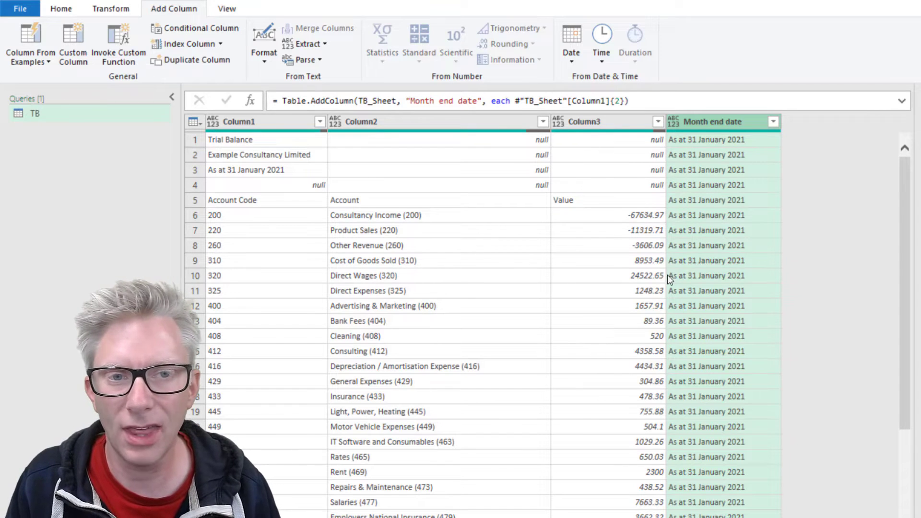
pyautogui.moveTo(735, 231)
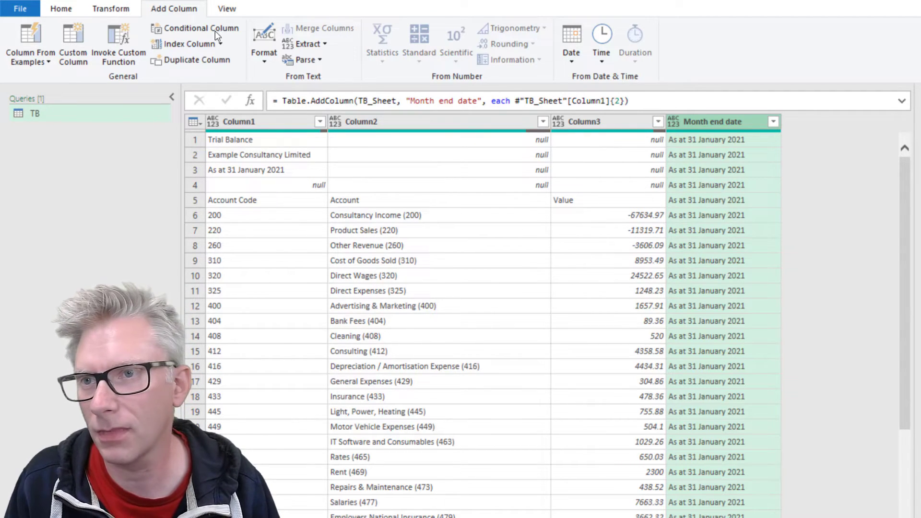
# Switch the ribbon to the Transform commands.
pyautogui.click(111, 9)
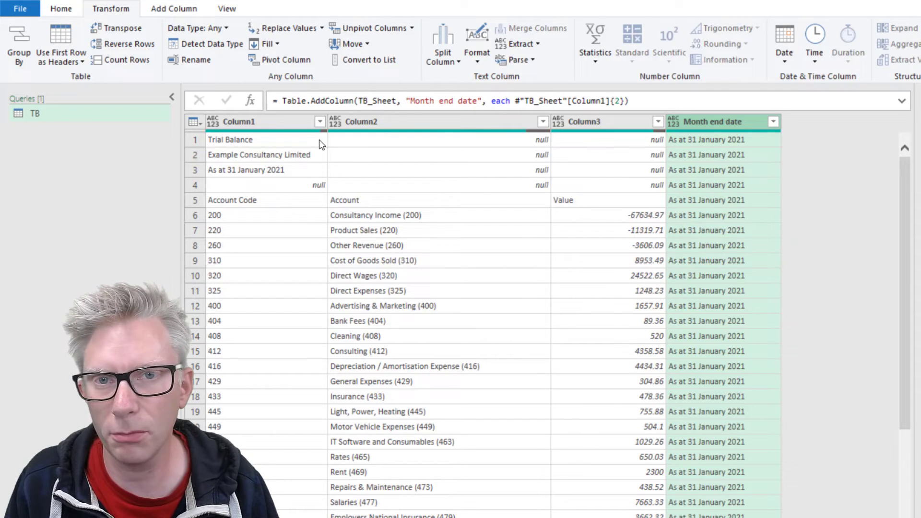
# Extract the text after the delimiter 'As at ' in Month end date, leaving 31 January 2021.
pyautogui.click(517, 44)
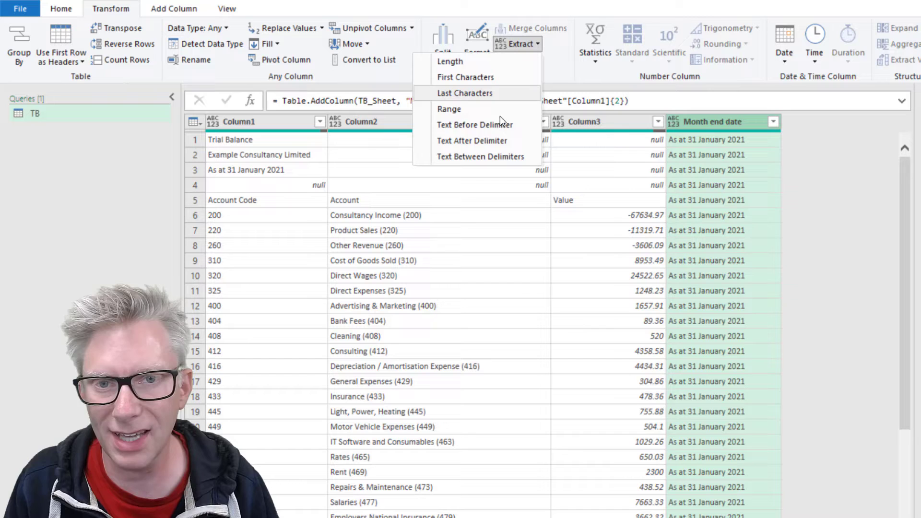
pyautogui.moveTo(472, 140)
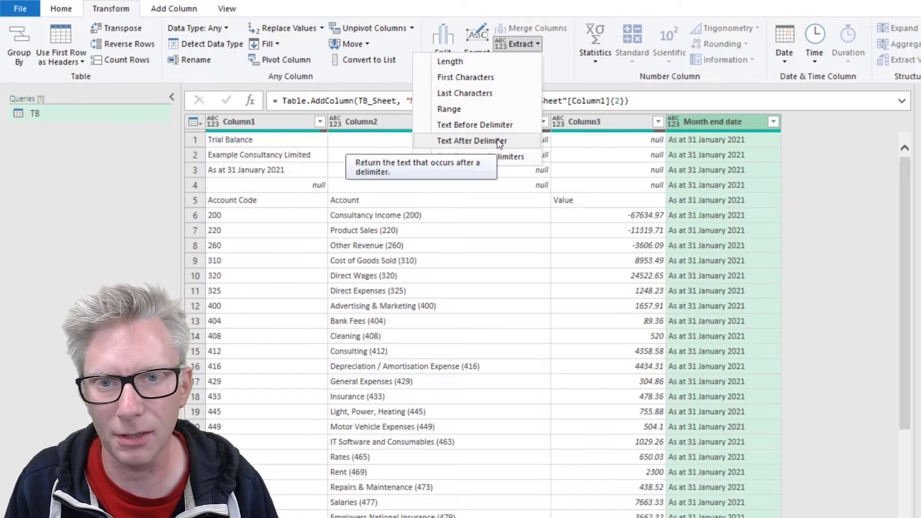
pyautogui.click(474, 140)
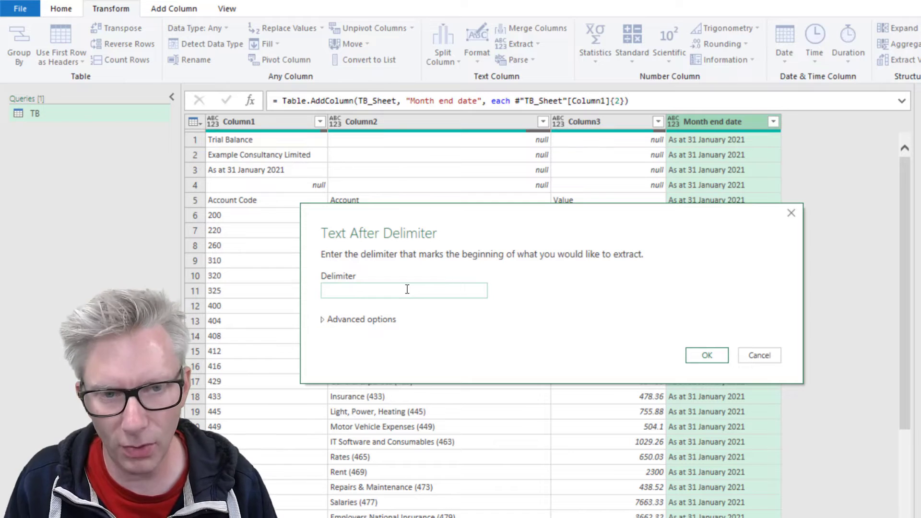
pyautogui.write('As a')
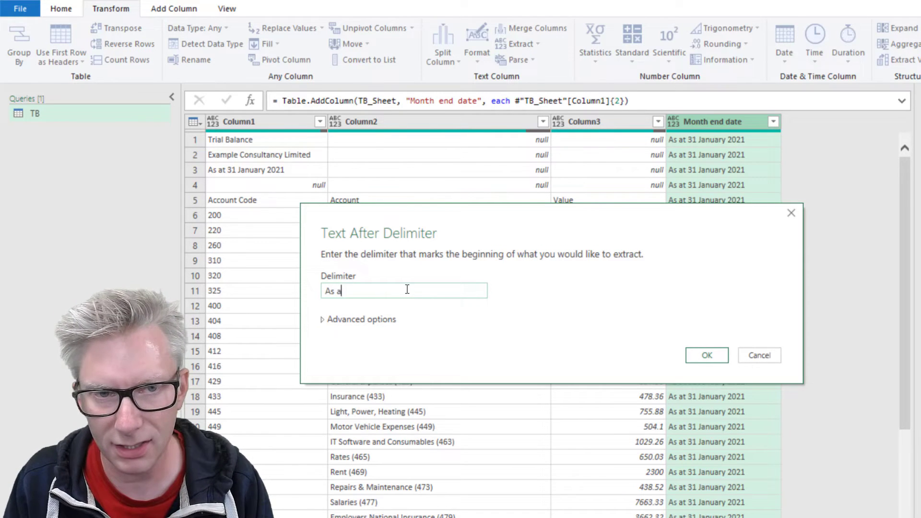
pyautogui.write('t')
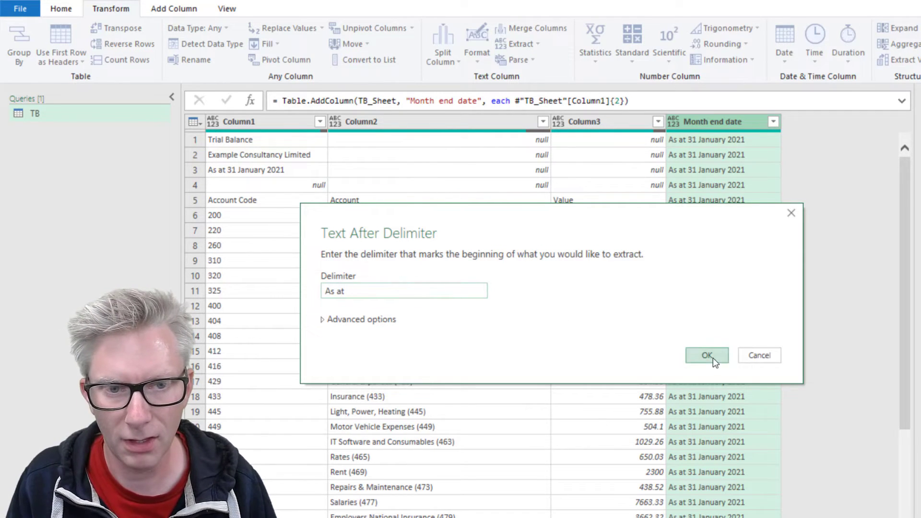
pyautogui.click(706, 355)
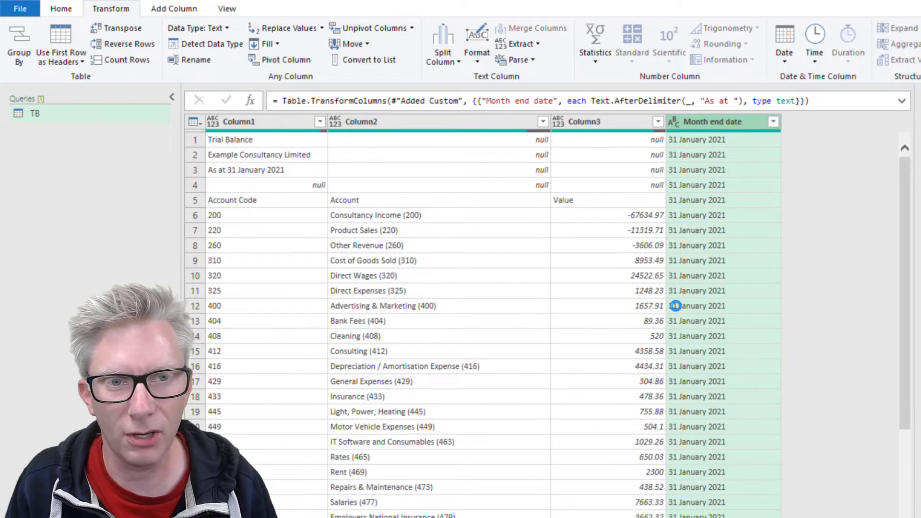
pyautogui.moveTo(693, 277)
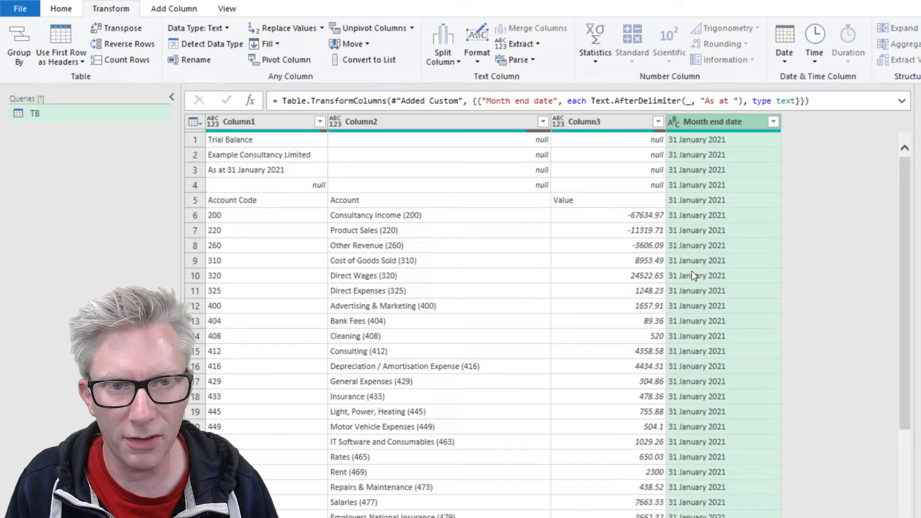
# Set the Month end date column's data type to Date, giving 31/01/2021.
pyautogui.click(674, 122)
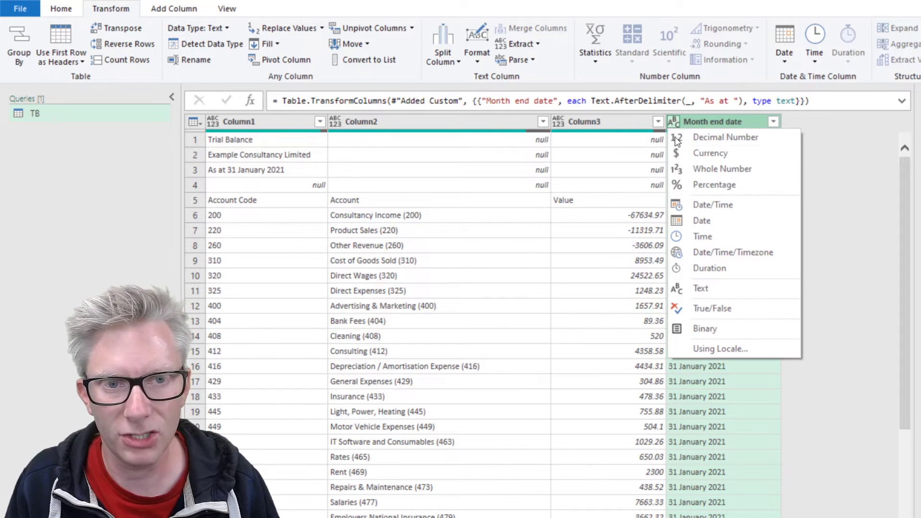
pyautogui.click(702, 220)
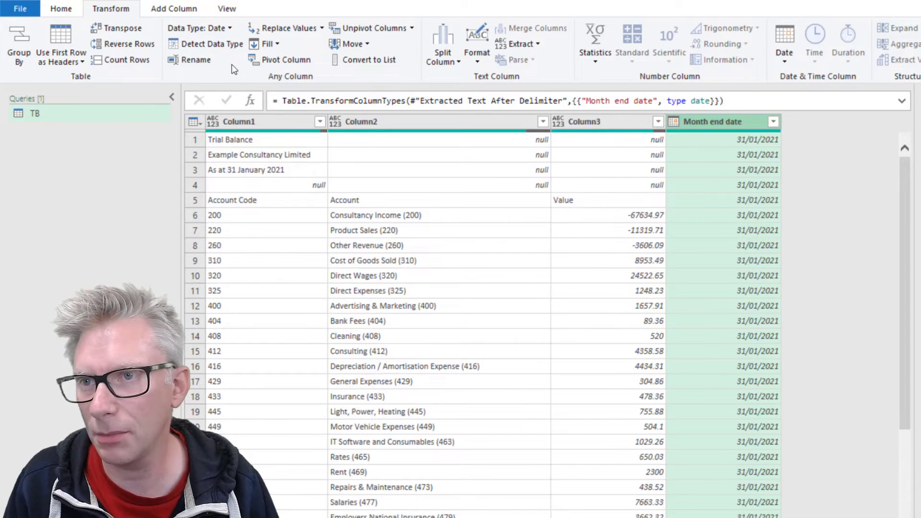
# Switch the ribbon to the Home commands for removing rows.
pyautogui.click(61, 9)
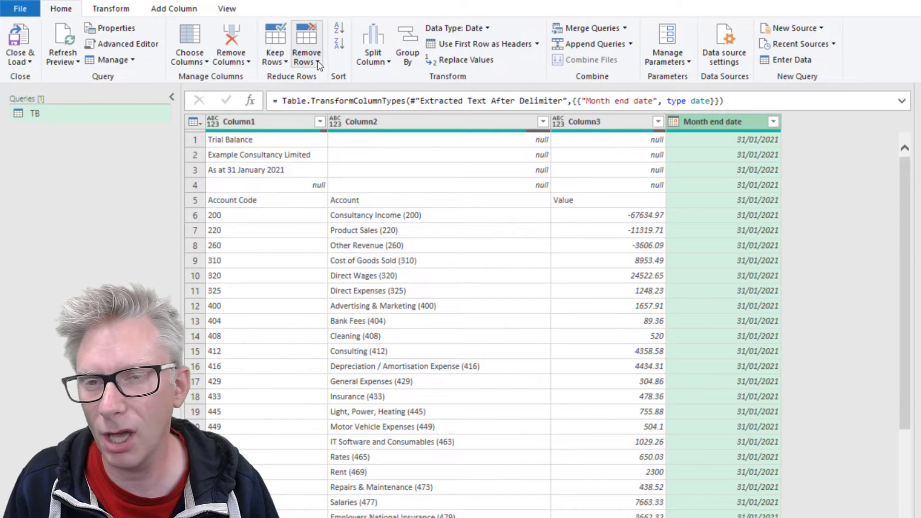
pyautogui.moveTo(502, 255)
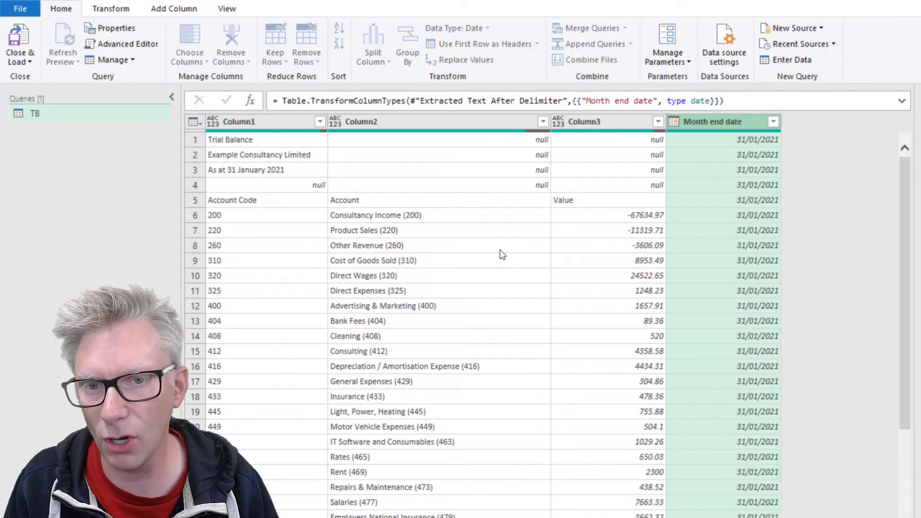
# Remove the top 4 rows so the Account Code header line comes first.
pyautogui.click(307, 43)
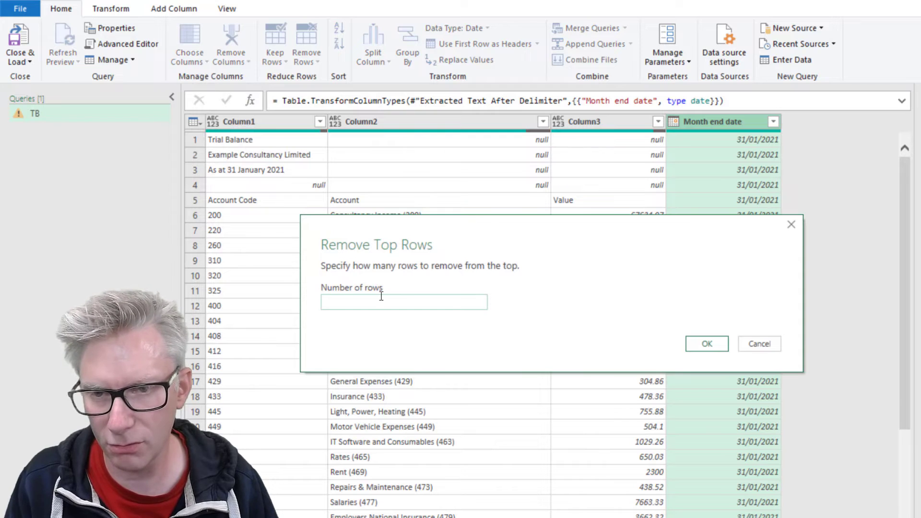
pyautogui.write('4')
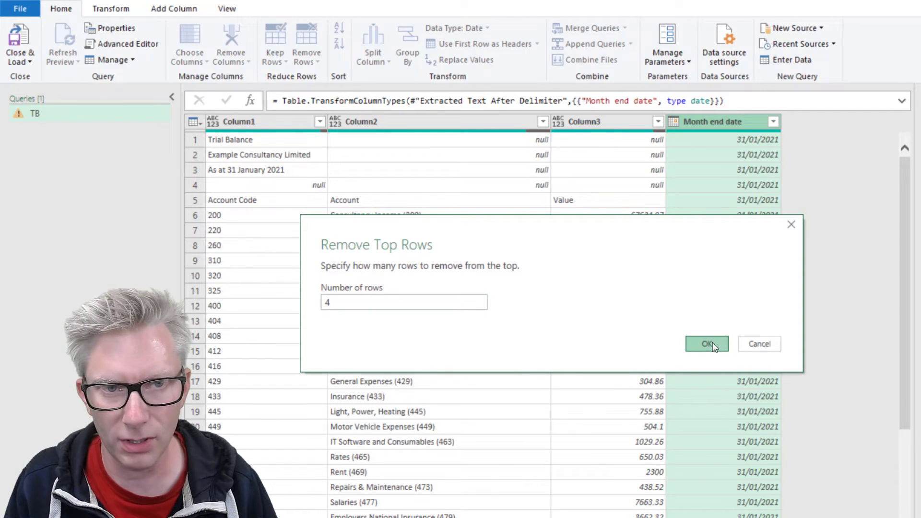
pyautogui.click(705, 344)
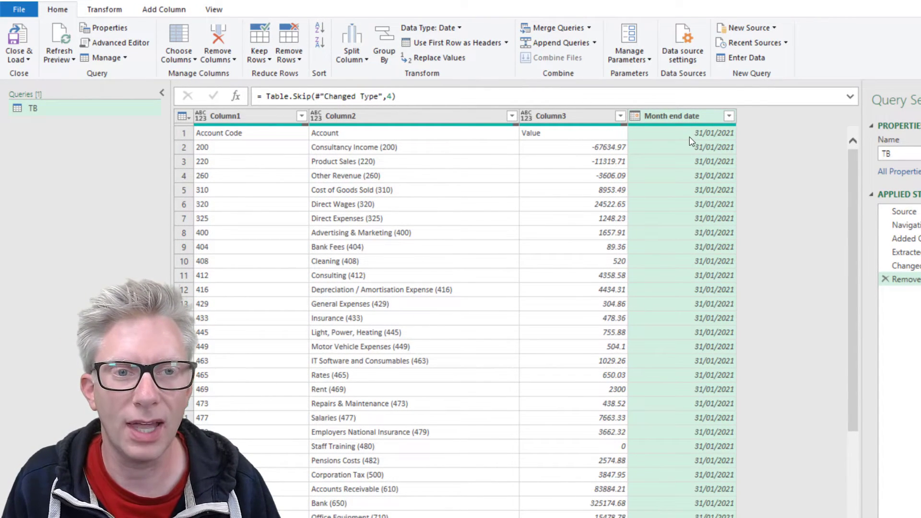
pyautogui.moveTo(707, 129)
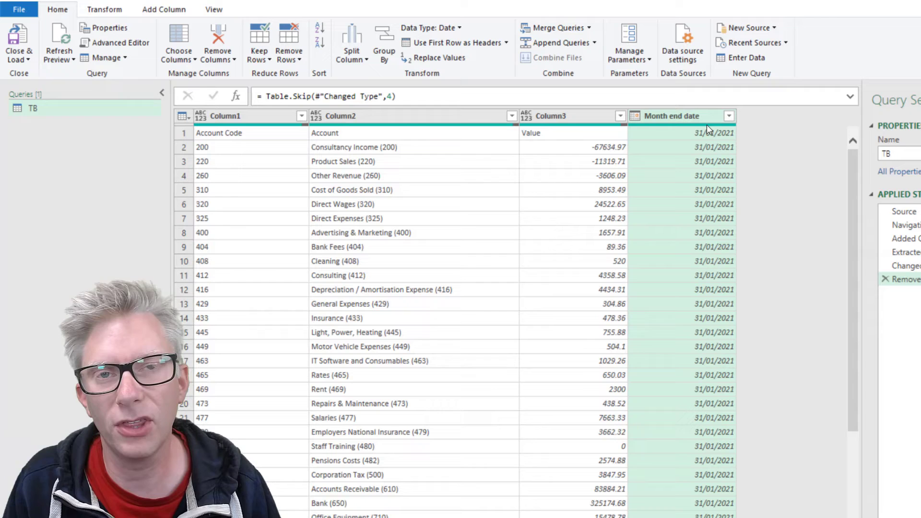
pyautogui.moveTo(701, 130)
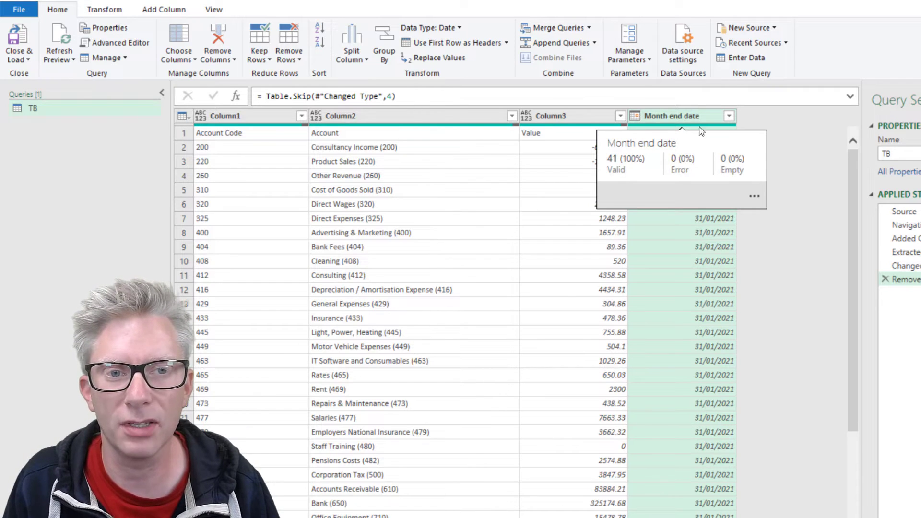
pyautogui.moveTo(780, 140)
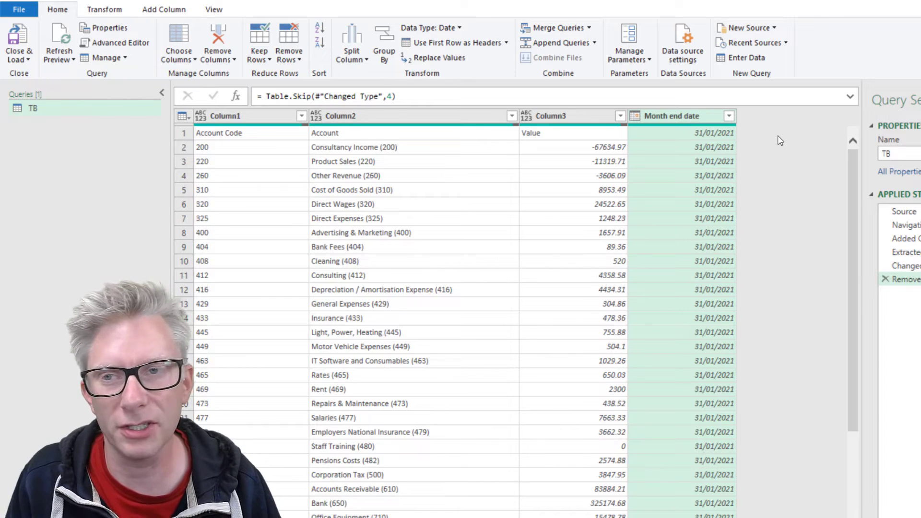
pyautogui.click(104, 9)
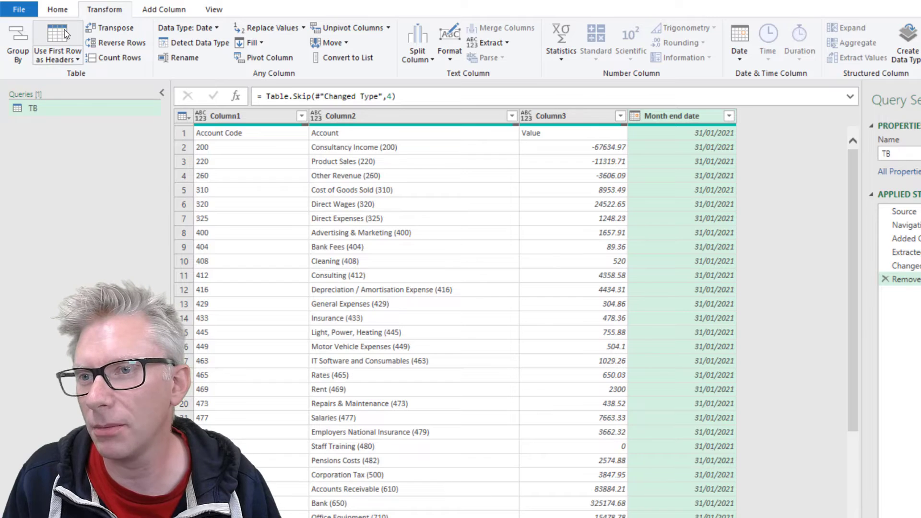
pyautogui.moveTo(287, 206)
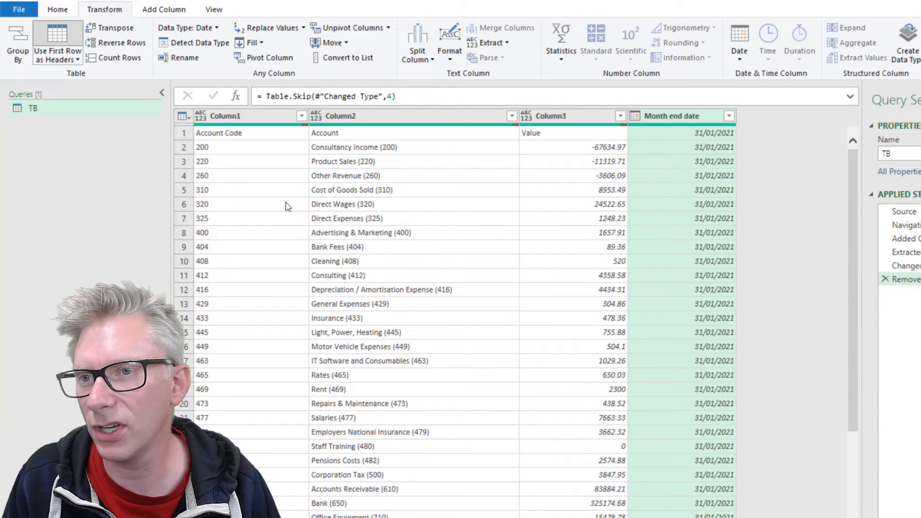
# Use the first row as headers and start renaming the 31/01/2021 column.
pyautogui.click(55, 34)
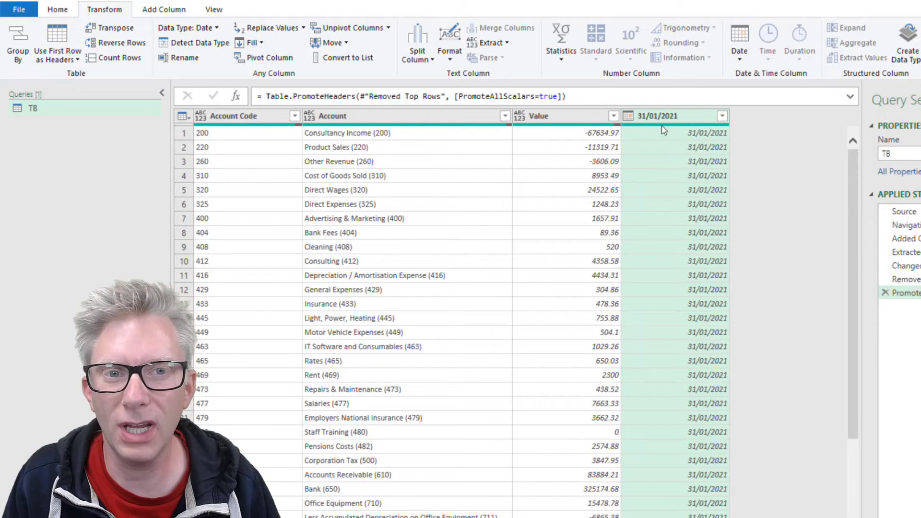
pyautogui.doubleClick(657, 116)
pyautogui.write('Month End Date')
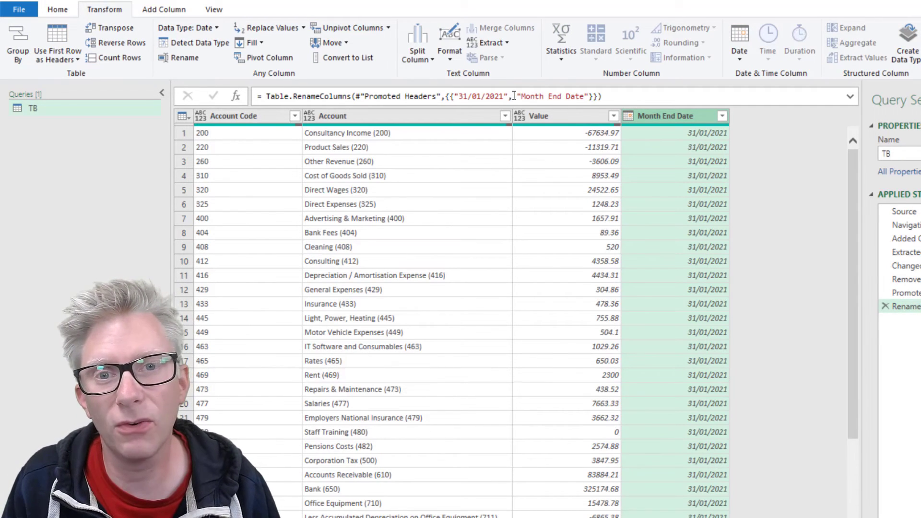
# Select the hard-coded "31/01/2021" name in the Month End Date rename formula.
pyautogui.doubleClick(480, 96)
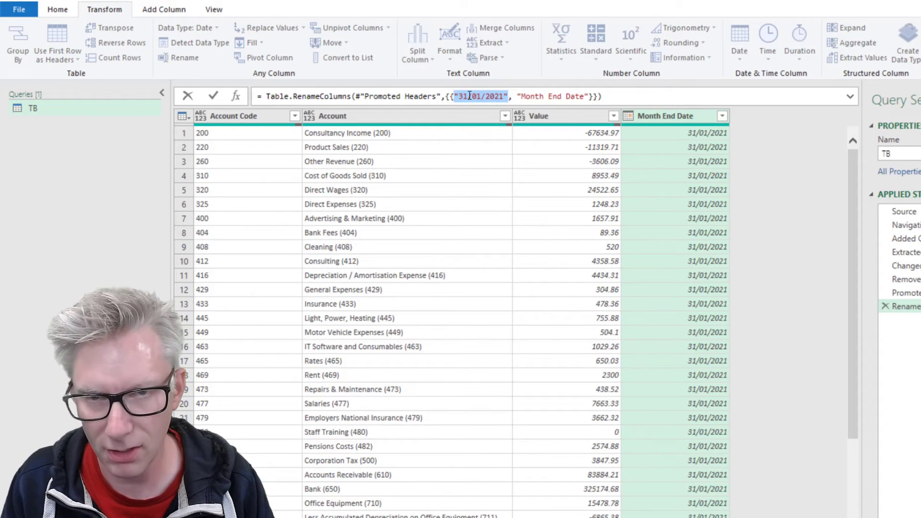
# Replace the hard-coded name with Table.ColumnNames(#"Promoted Headers"){3} in the rename step.
pyautogui.write('Table')
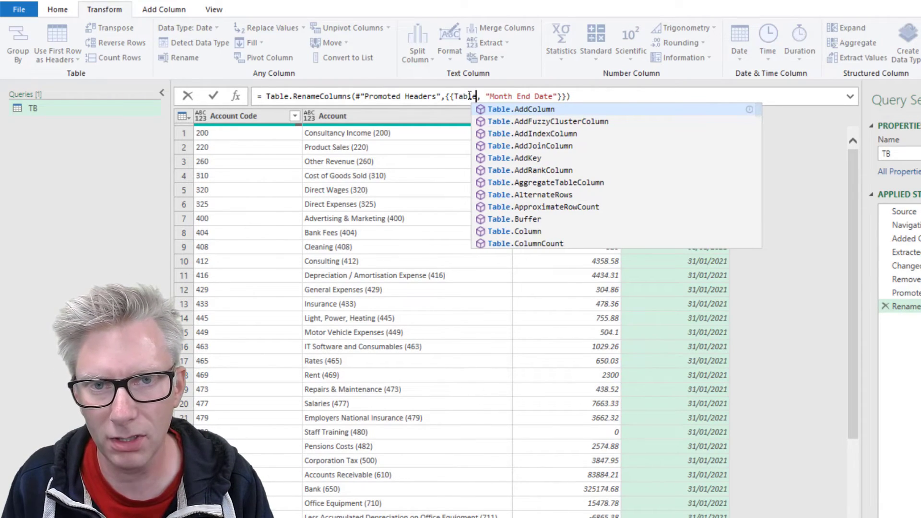
pyautogui.write('ColumnNames')
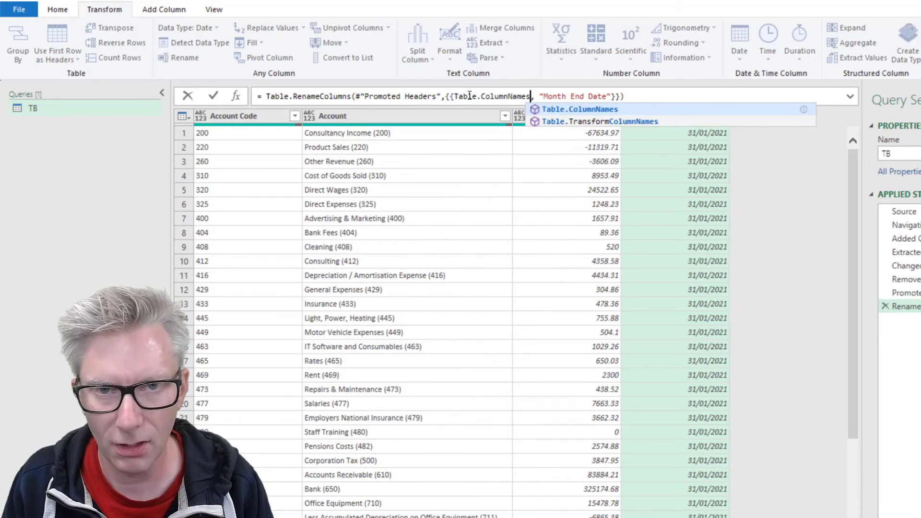
pyautogui.write('()')
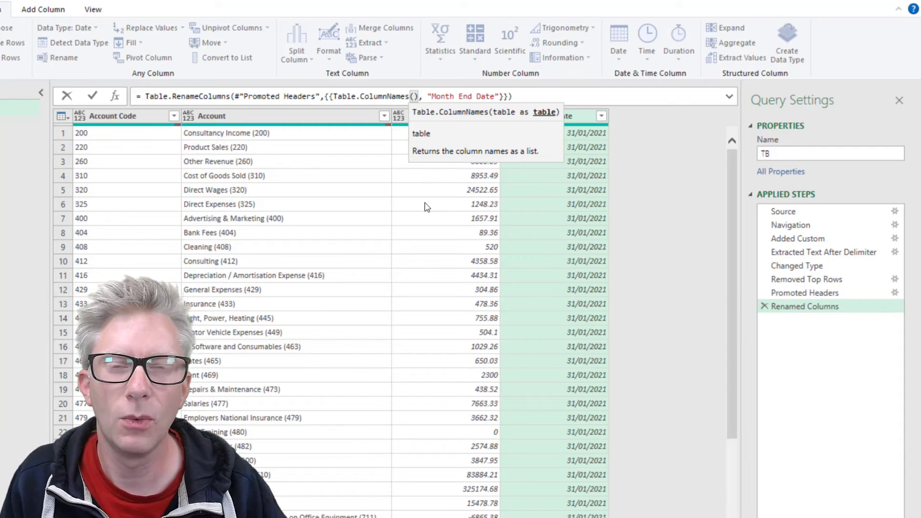
pyautogui.click(804, 292)
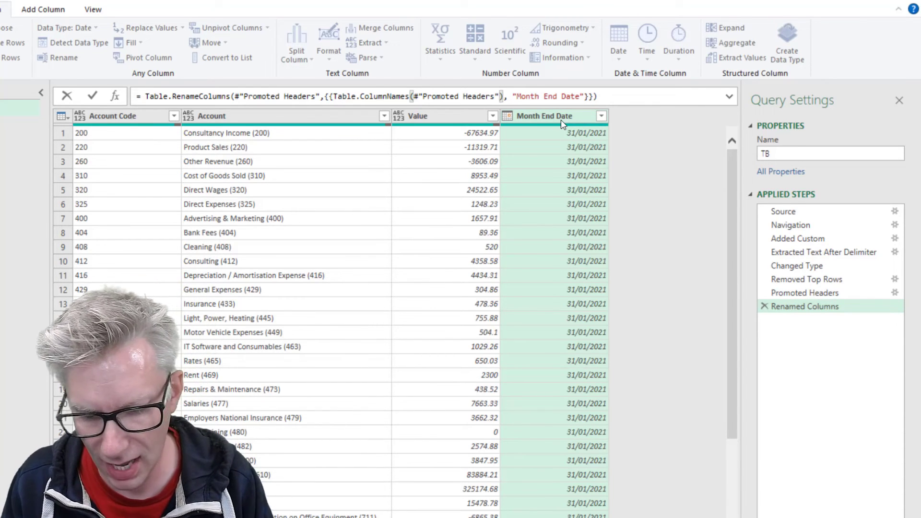
pyautogui.write('{3}')
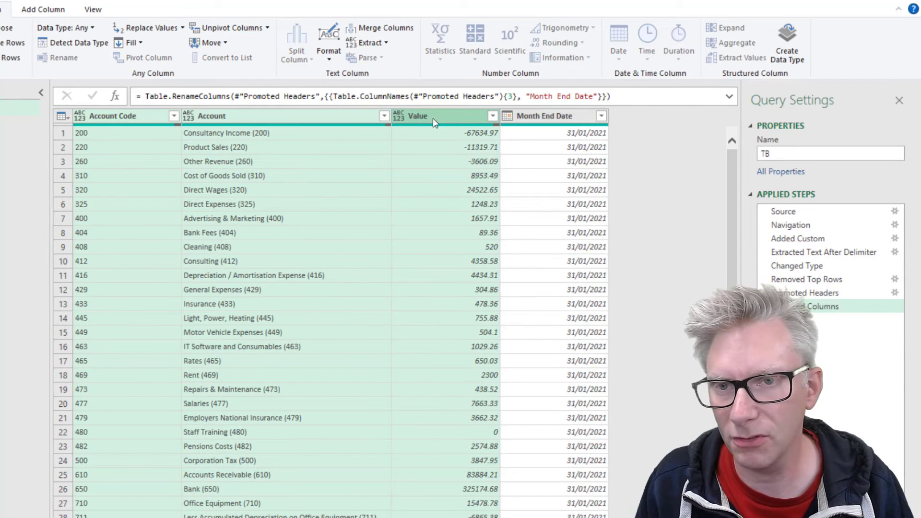
pyautogui.moveTo(134, 121)
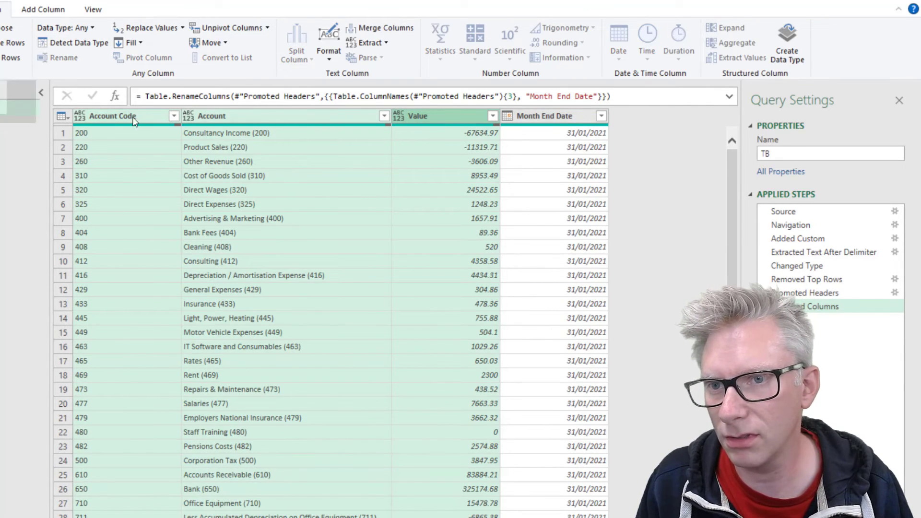
# Set Account Code and Account to Text and Value to Currency.
pyautogui.click(65, 116)
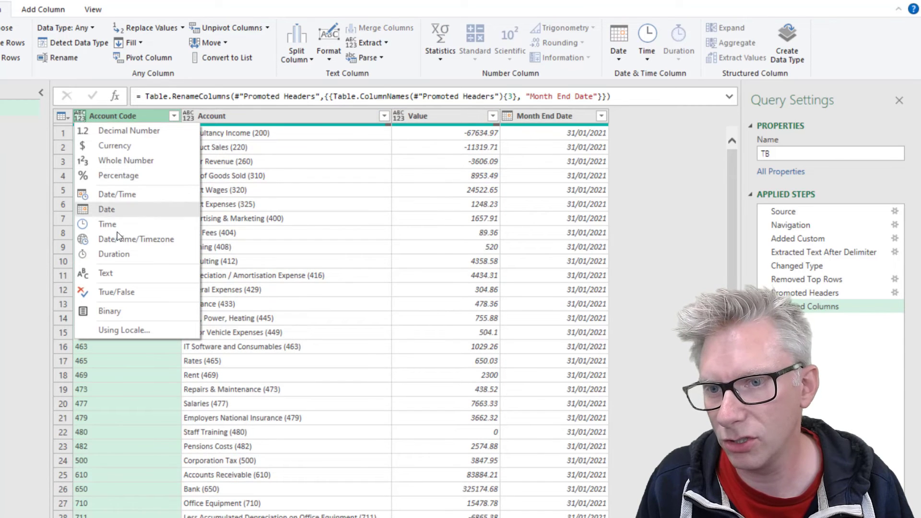
pyautogui.click(105, 273)
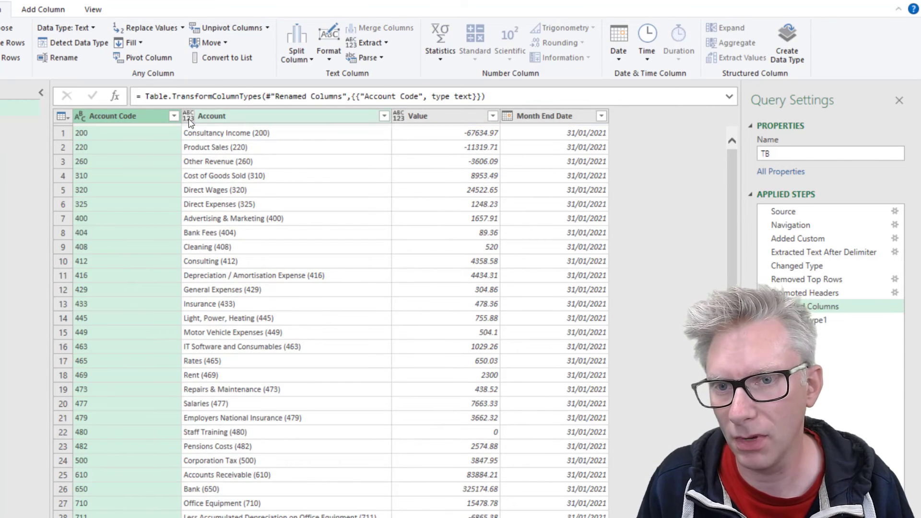
pyautogui.click(398, 116)
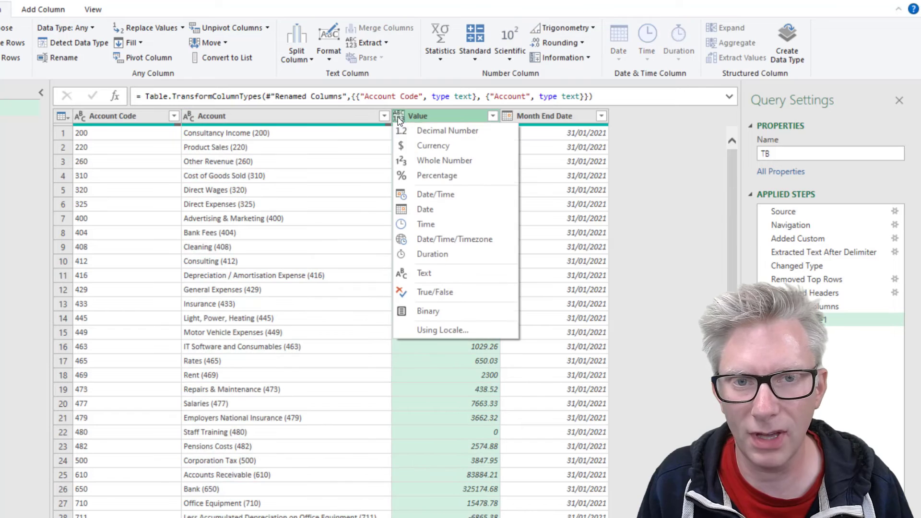
pyautogui.click(433, 146)
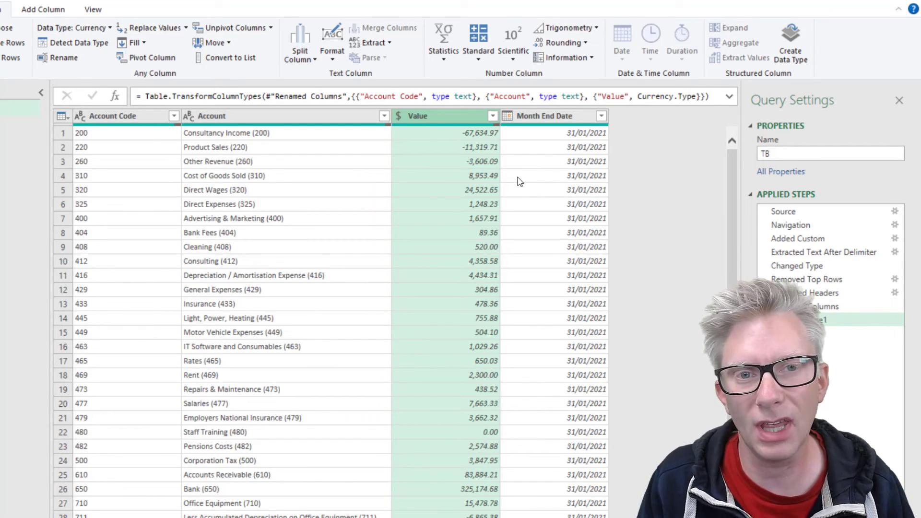
# Show the TB query's full M code in the Advanced Editor.
pyautogui.click(92, 8)
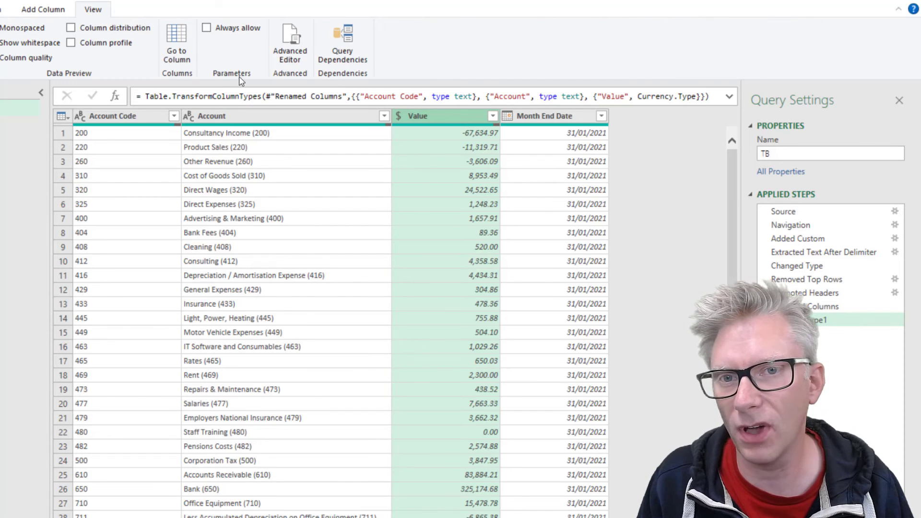
pyautogui.click(289, 38)
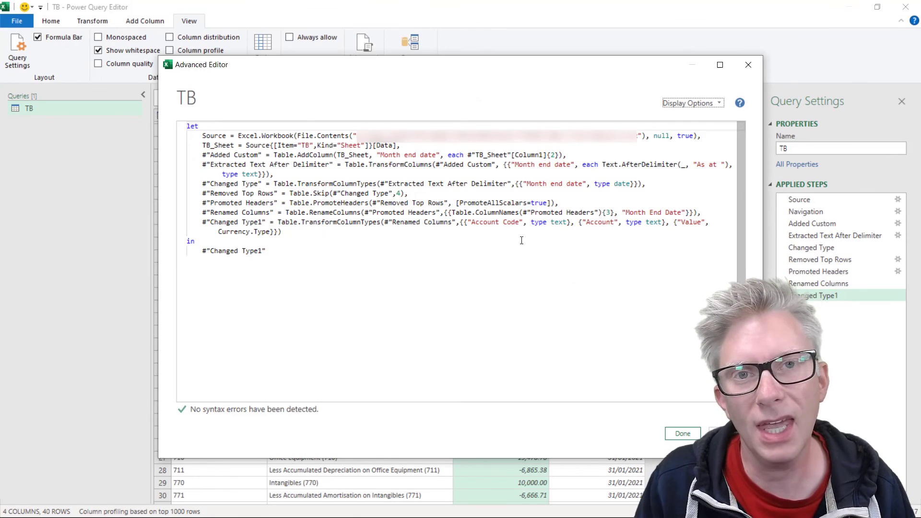